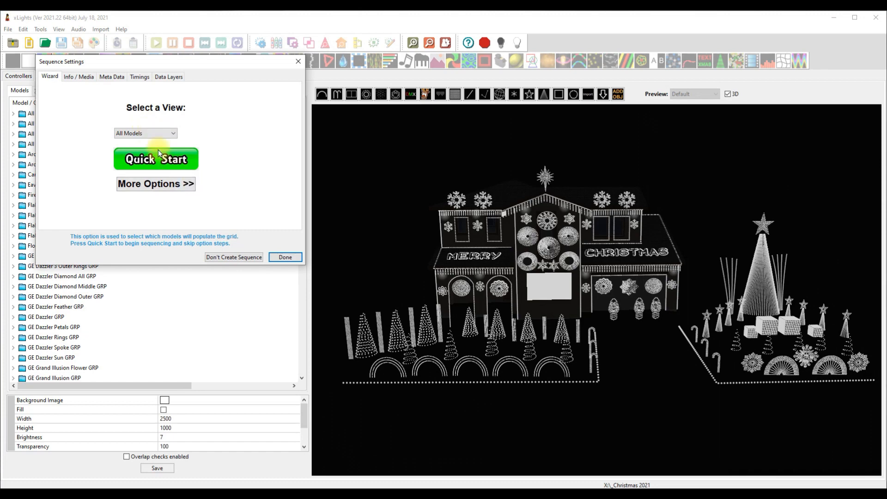
Close Sequence Settings and show the new sequence's grid with its model groups.
click(284, 257)
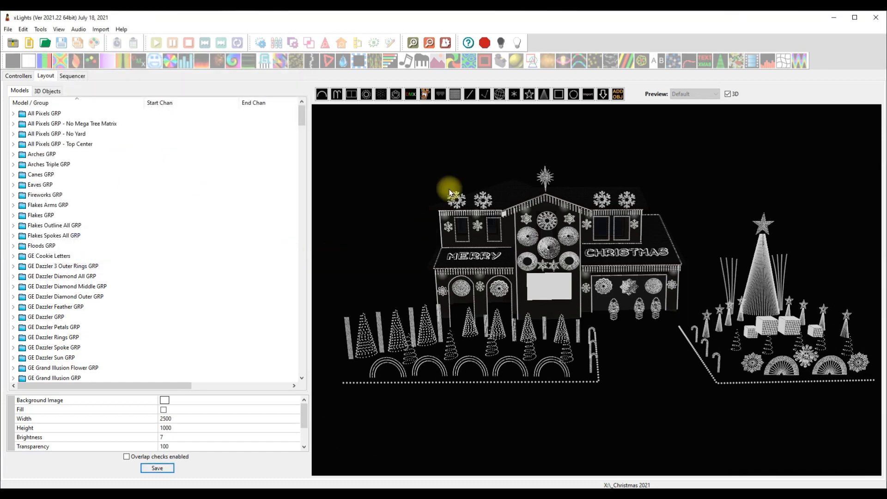
click(72, 75)
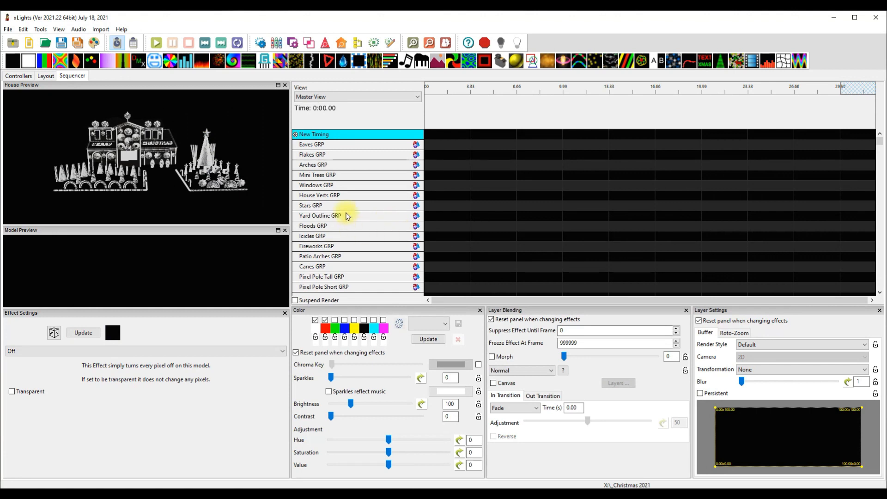
mouse_move(366, 207)
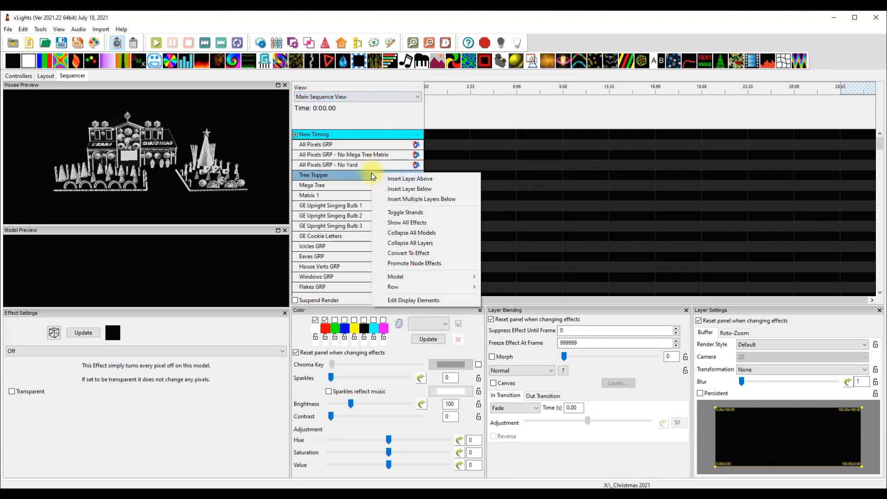
In Edit Display Elements, select Main Sequence View and scroll through its added models.
click(413, 300)
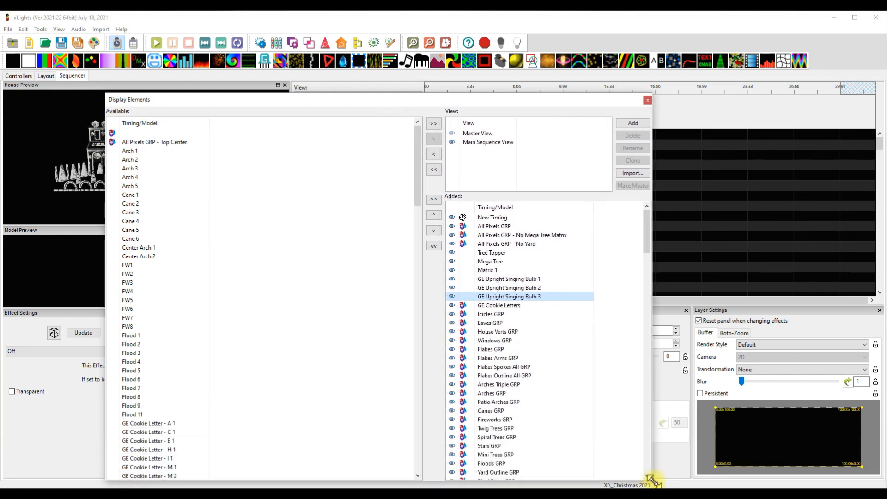
mouse_move(444, 96)
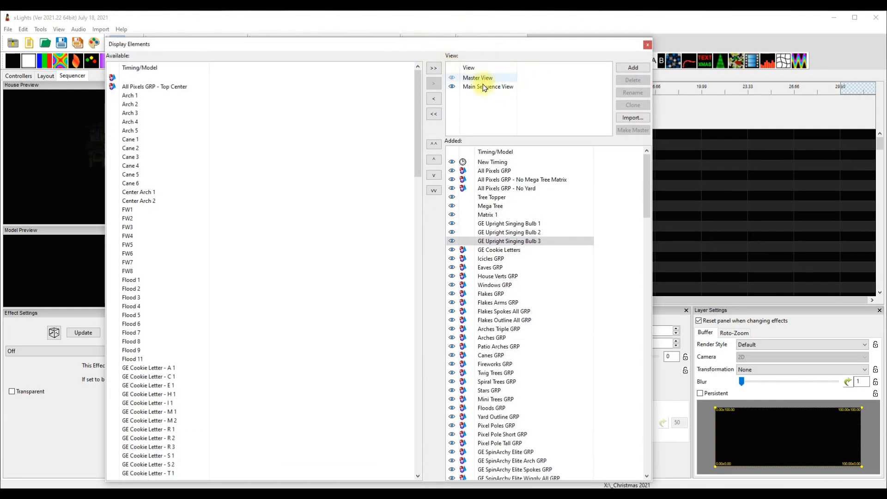
click(477, 78)
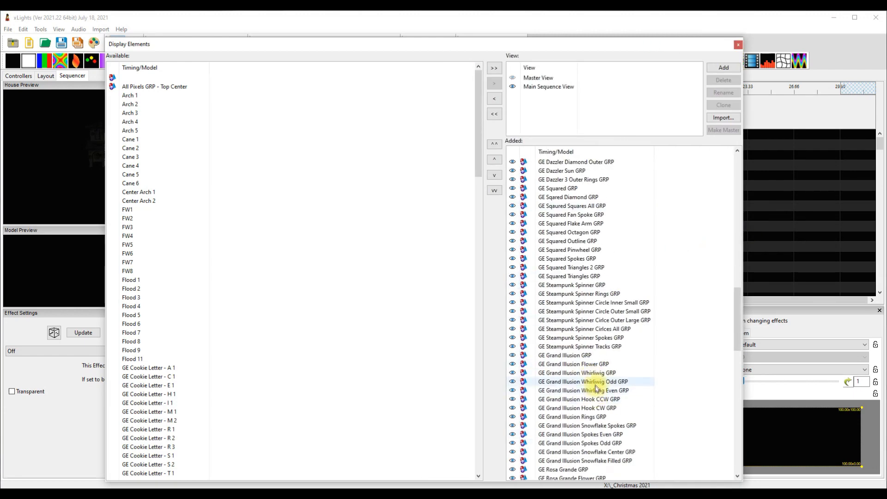
scroll(down, 3)
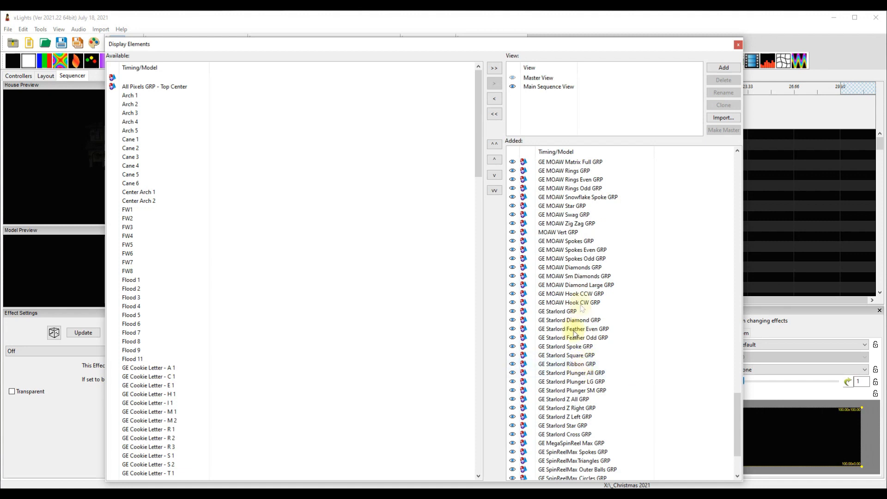
scroll(down, 3)
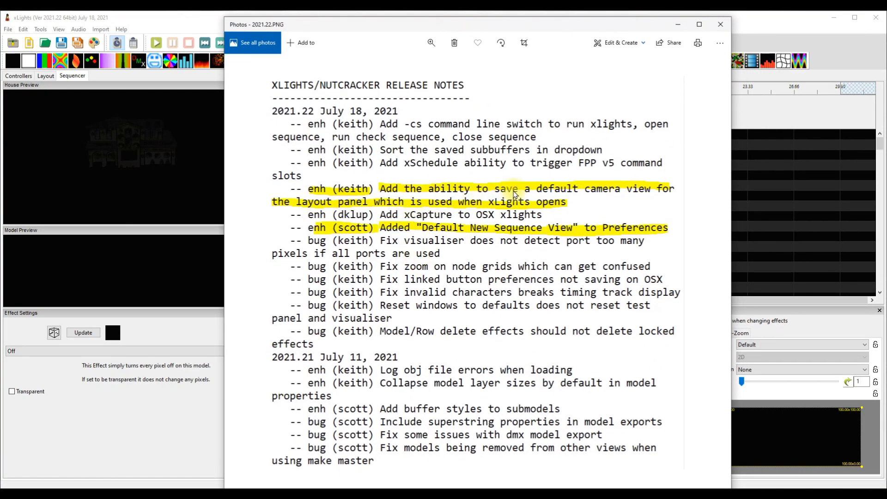
mouse_move(632, 206)
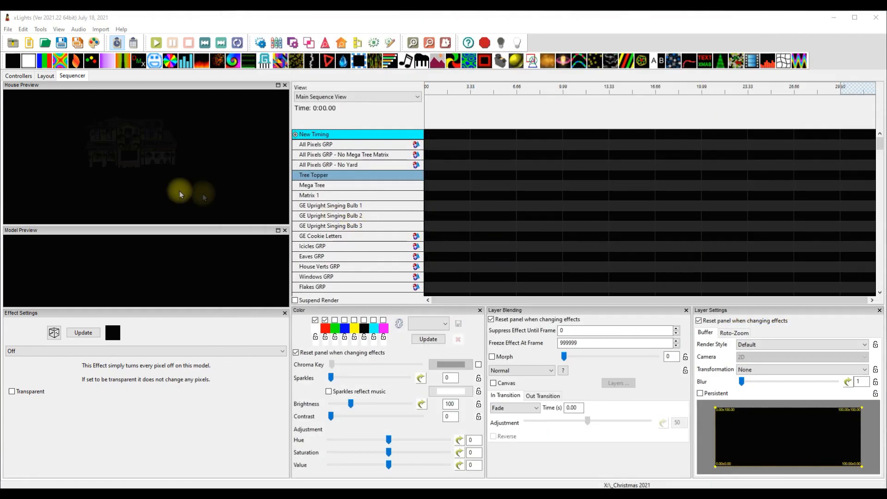
On the Layout tab, set the current preview viewpoint as the default.
click(45, 76)
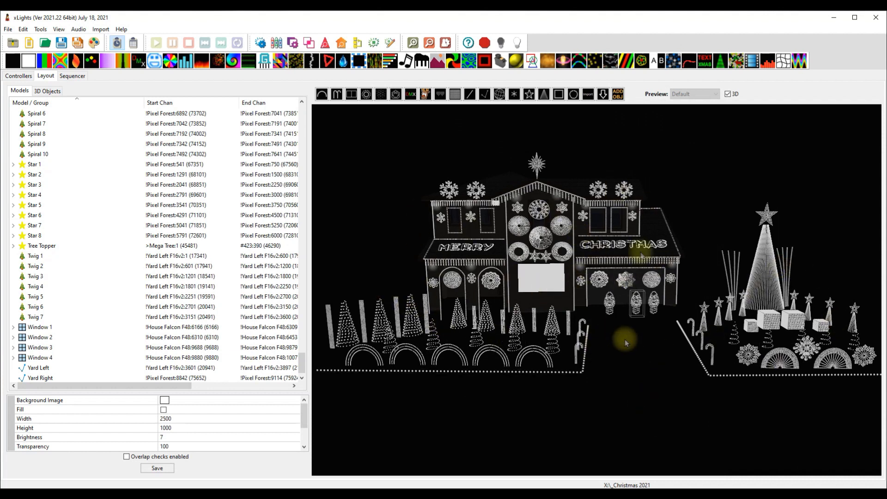
right_click(625, 343)
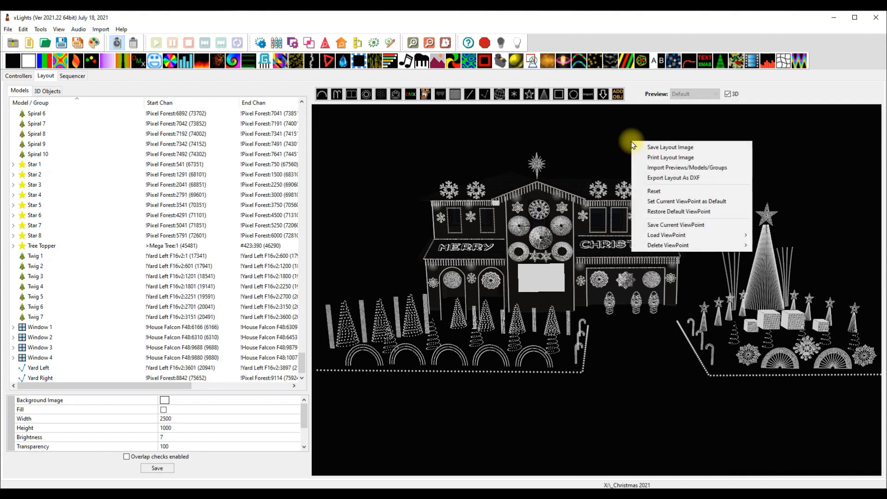
mouse_move(680, 201)
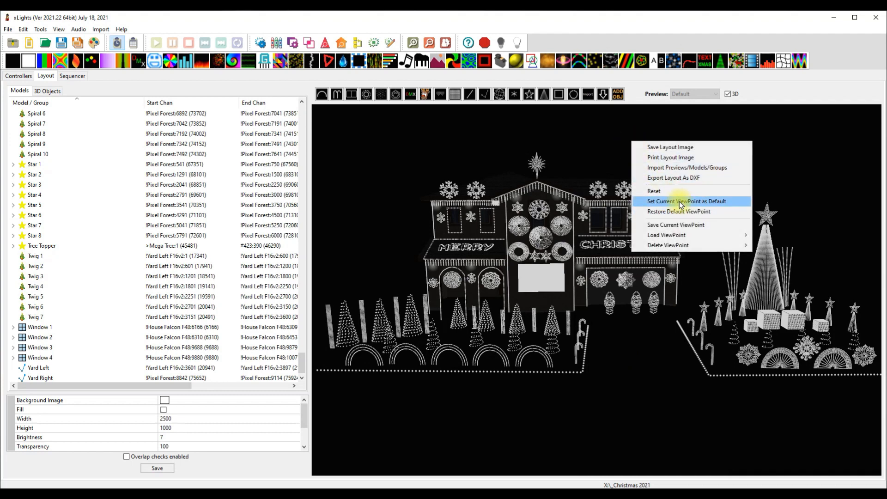
click(685, 201)
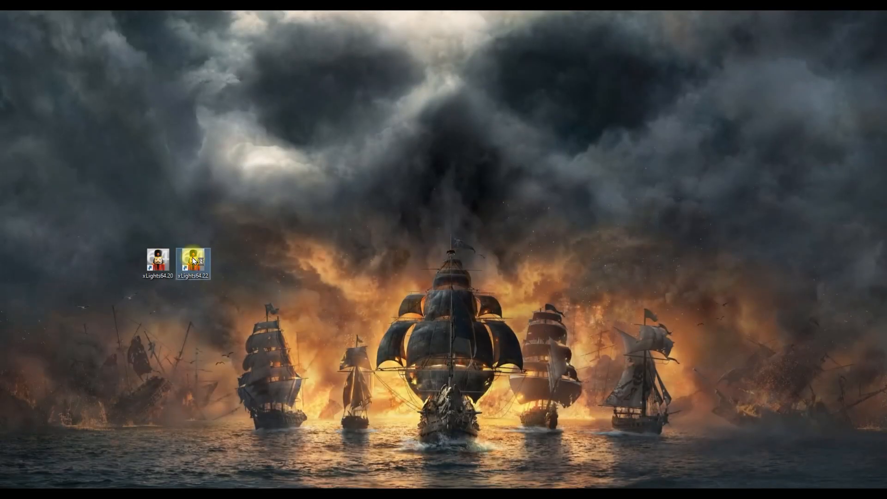
Launch xLights 2021.22 from the xLights64.22 desktop shortcut.
double_click(193, 259)
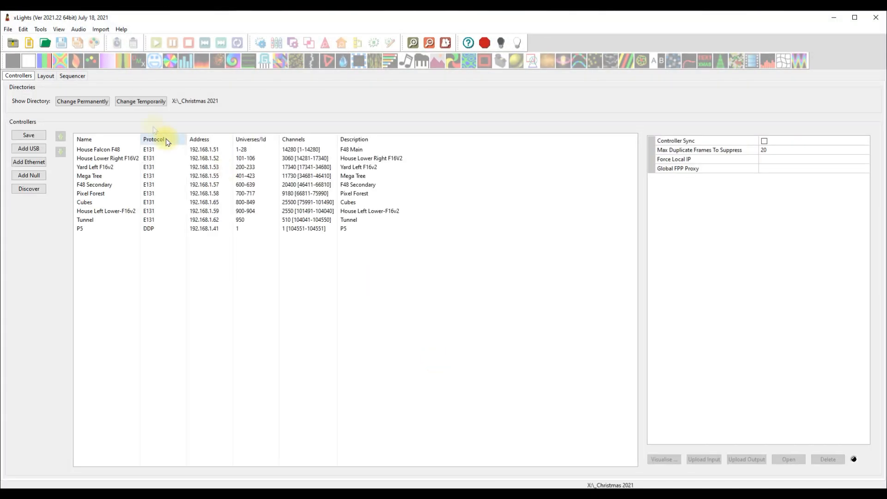
Confirm the Layout tab opens at the saved viewpoint, then close the release notes image.
click(45, 75)
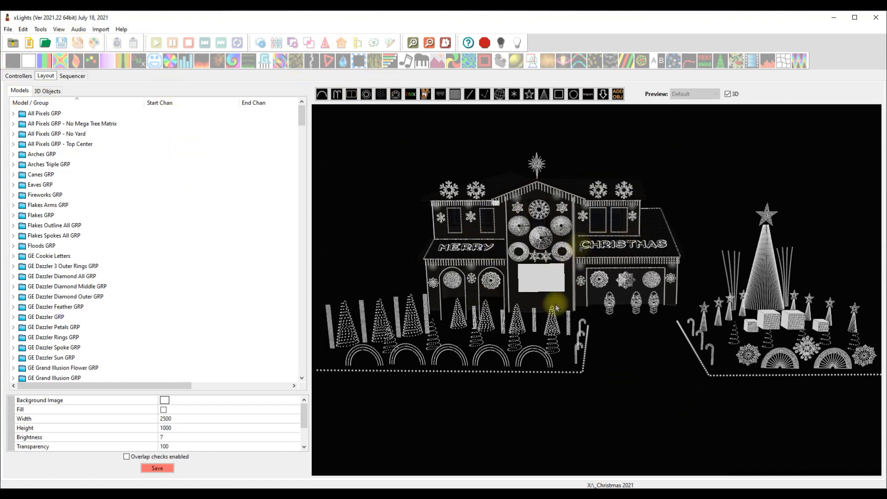
mouse_move(795, 401)
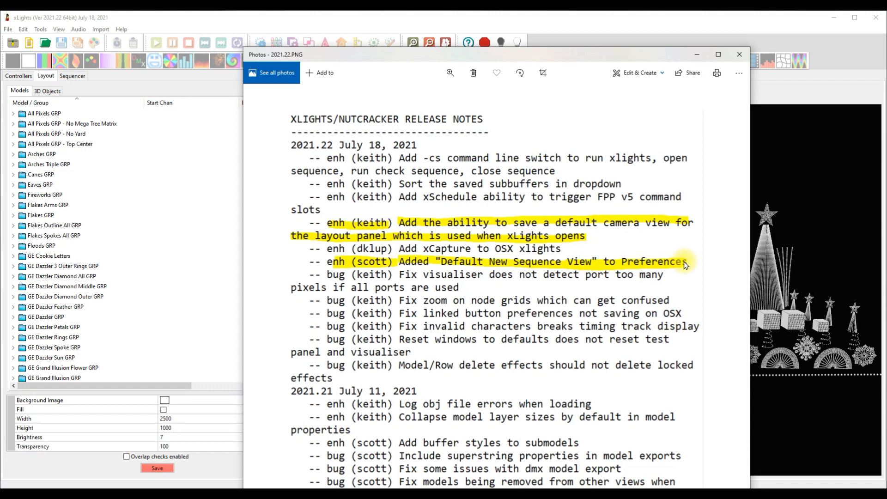
click(739, 55)
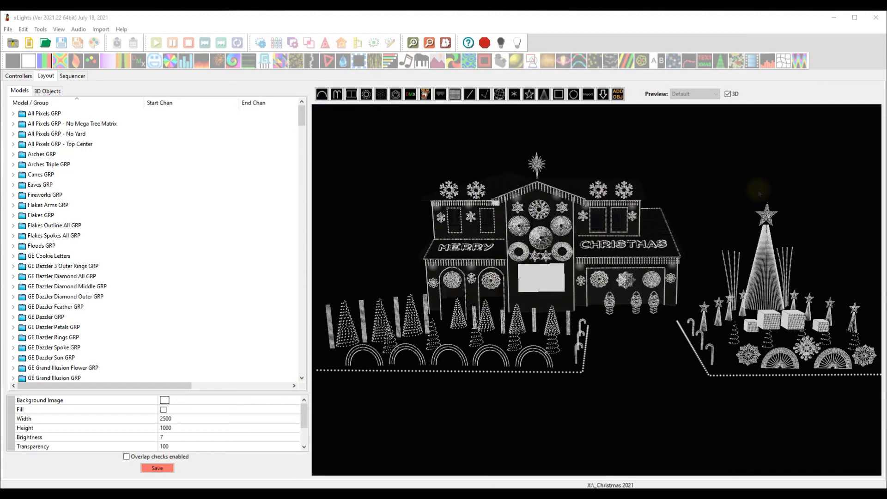
Create a new sequence using Main Sequence View.
click(28, 43)
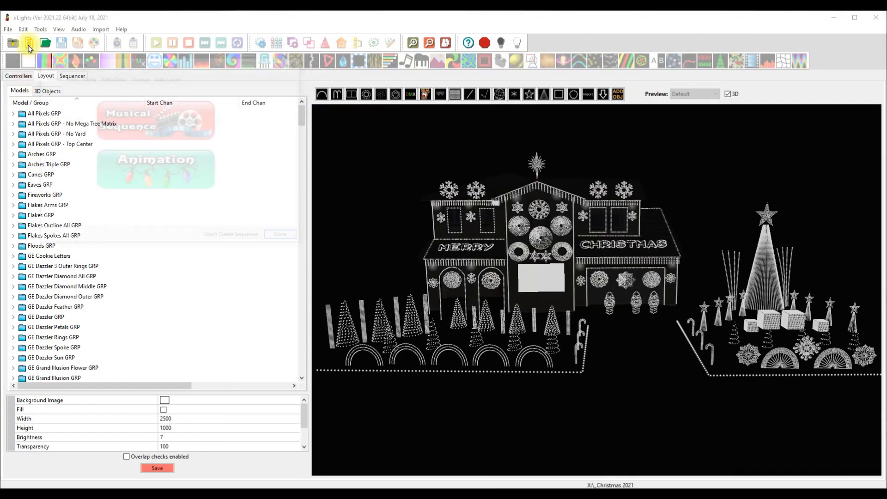
click(29, 43)
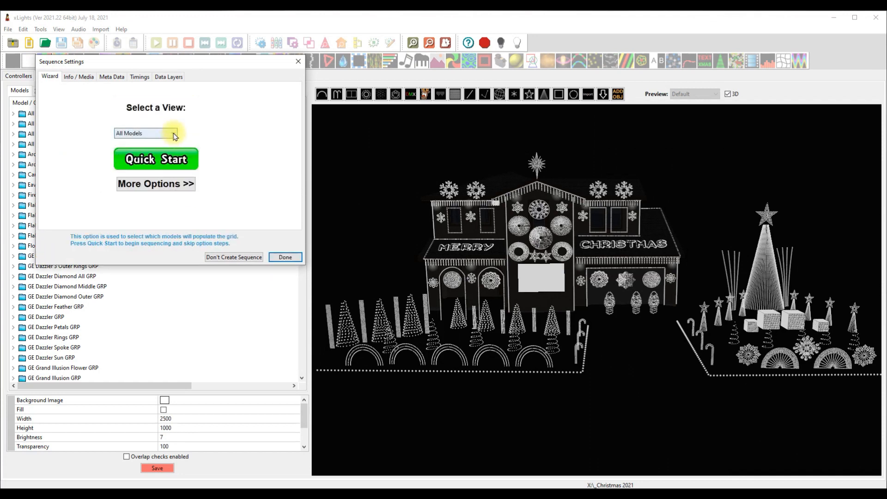
mouse_move(174, 134)
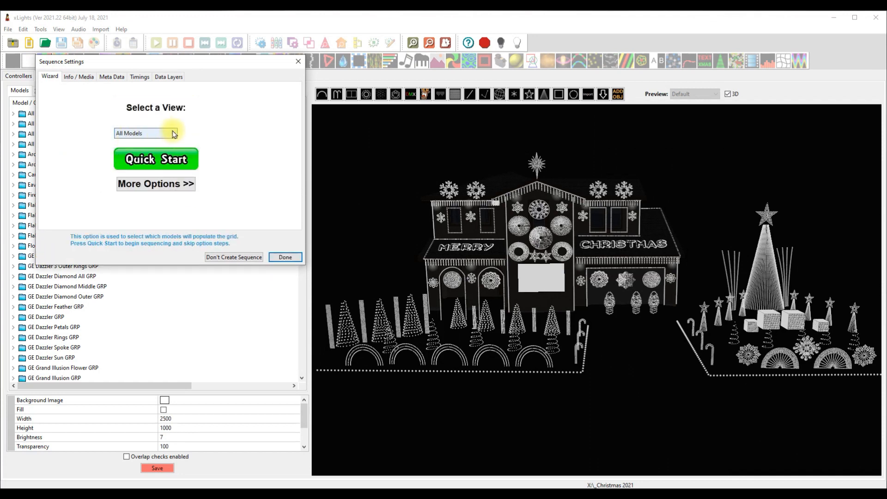
click(172, 133)
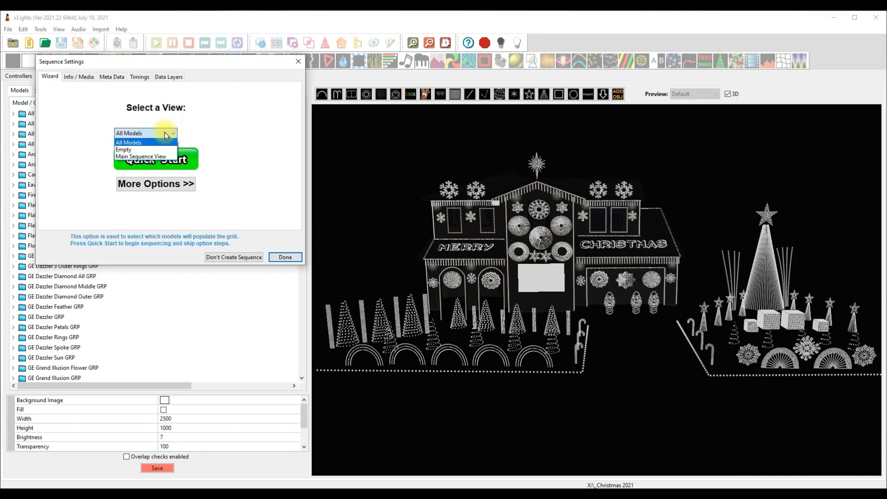
click(141, 156)
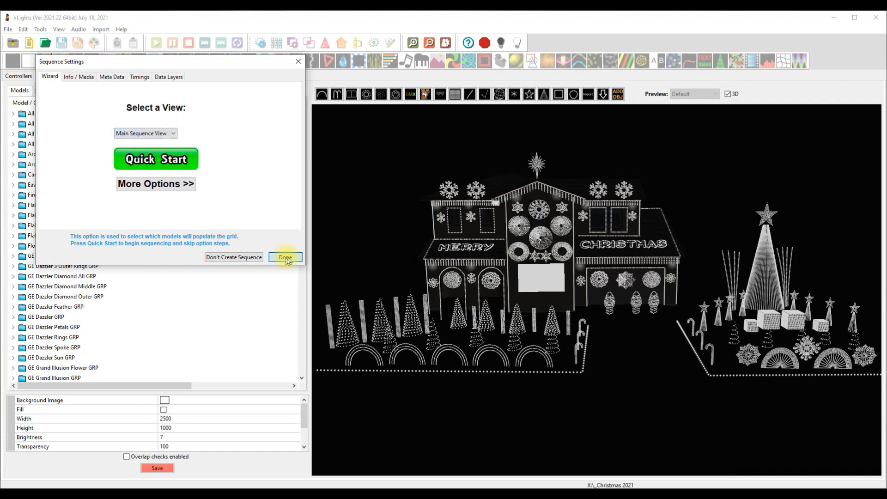
click(285, 257)
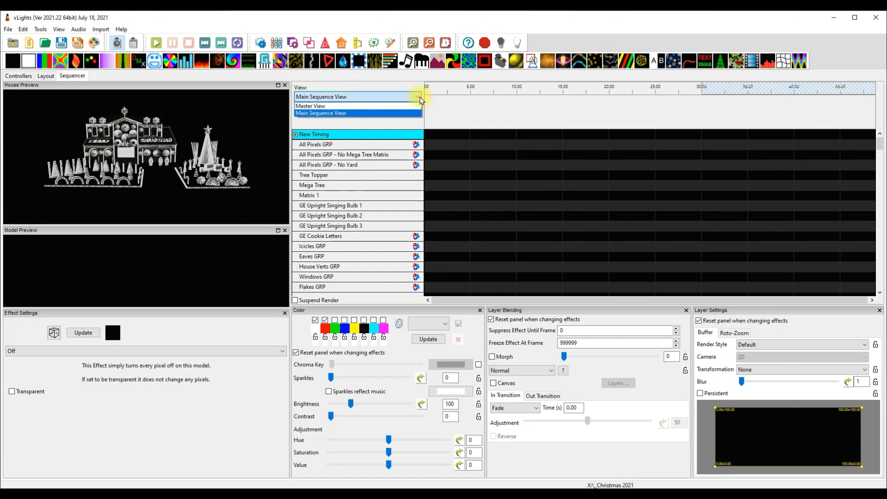
Keep Main Sequence View in the sequencer, then close the open sequence.
click(320, 112)
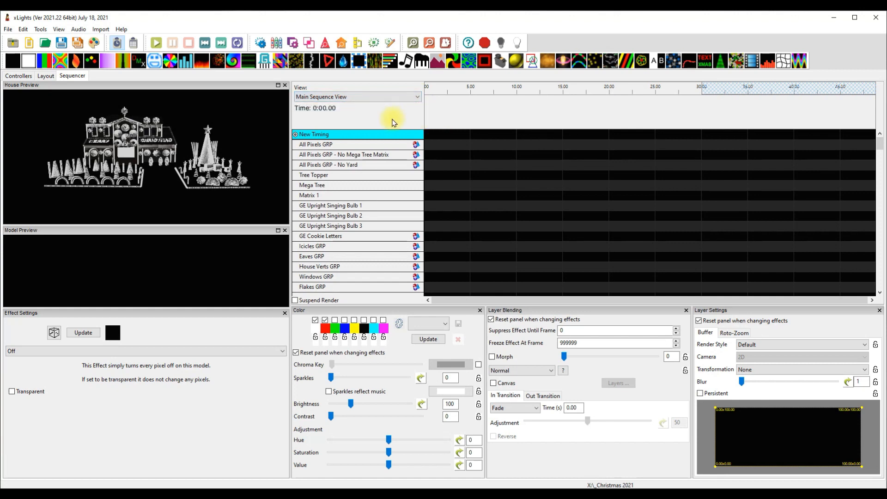
click(356, 97)
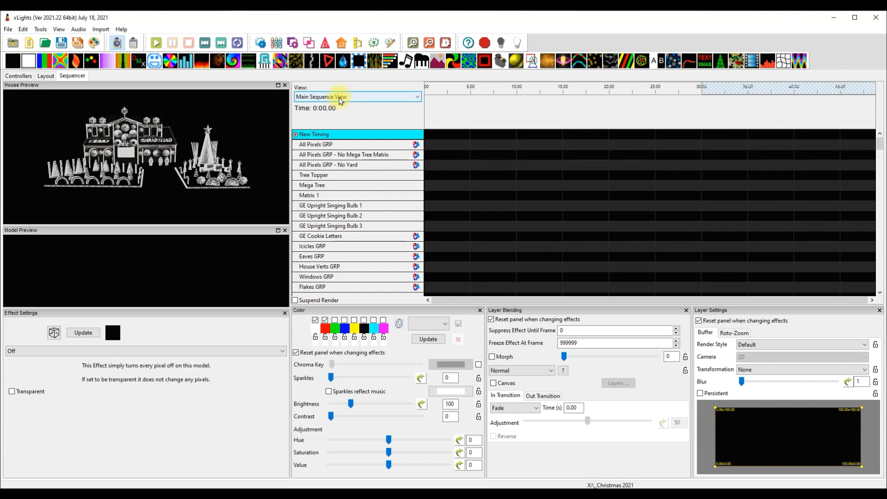
click(8, 28)
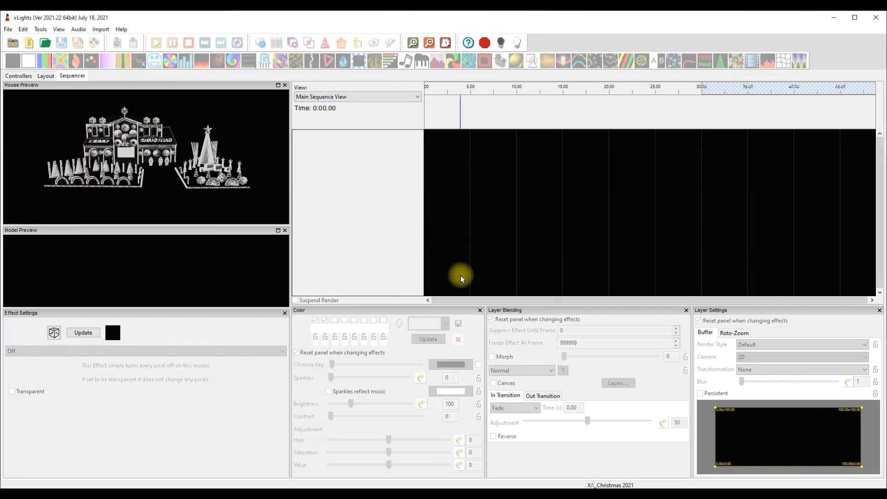
In Preferences' Sequences tab, set Default View for New Sequences to Main Sequence and save.
click(8, 28)
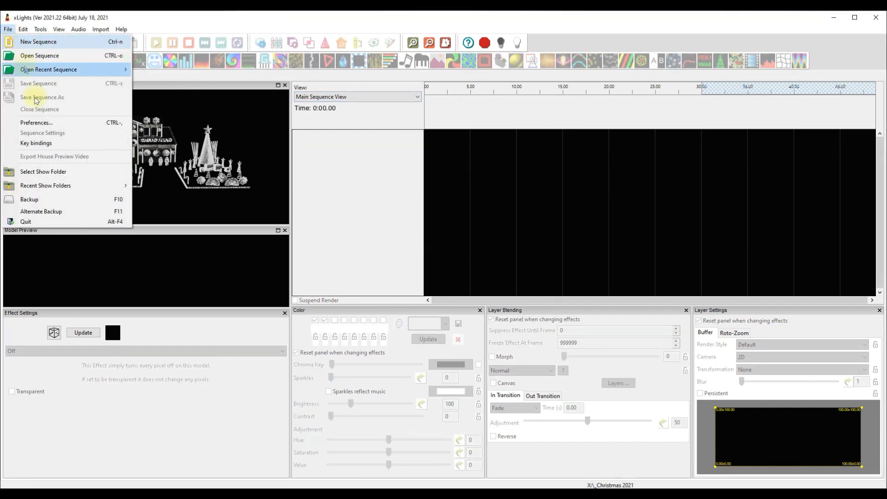
click(36, 122)
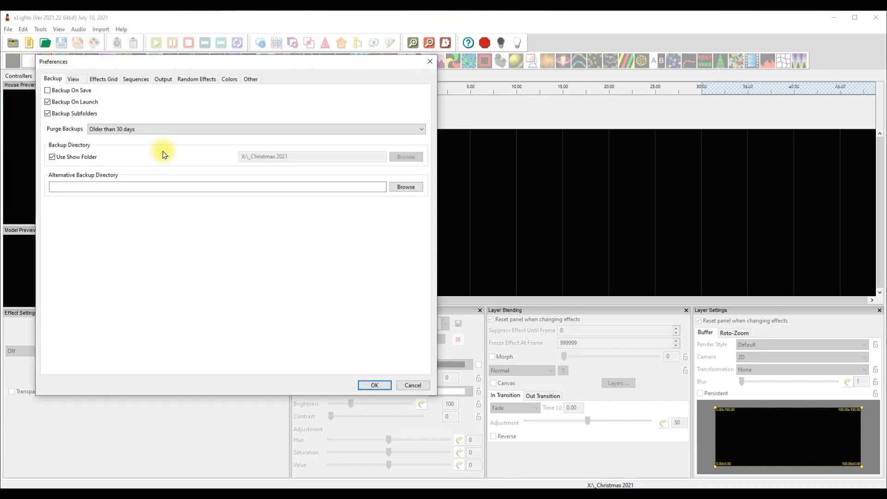
click(135, 79)
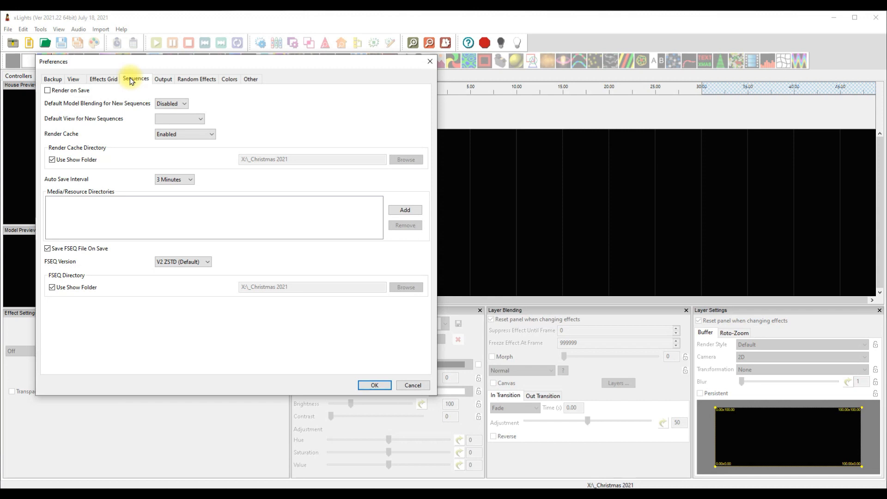
mouse_move(104, 122)
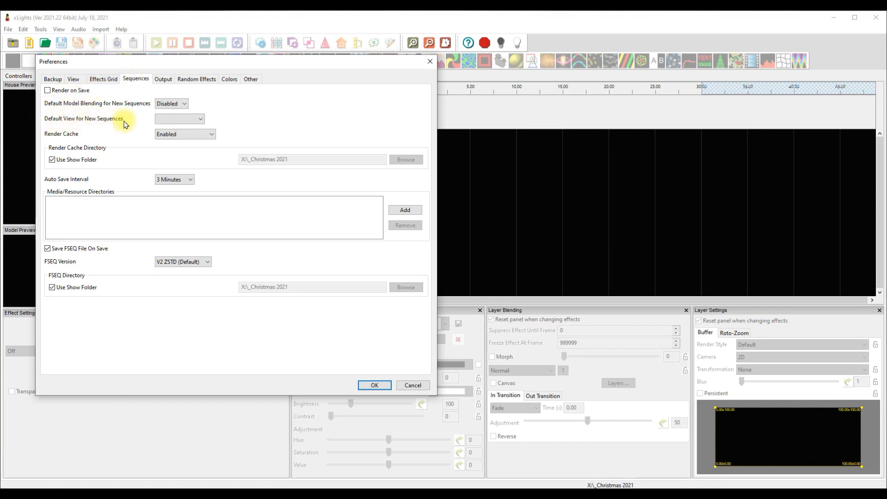
mouse_move(66, 125)
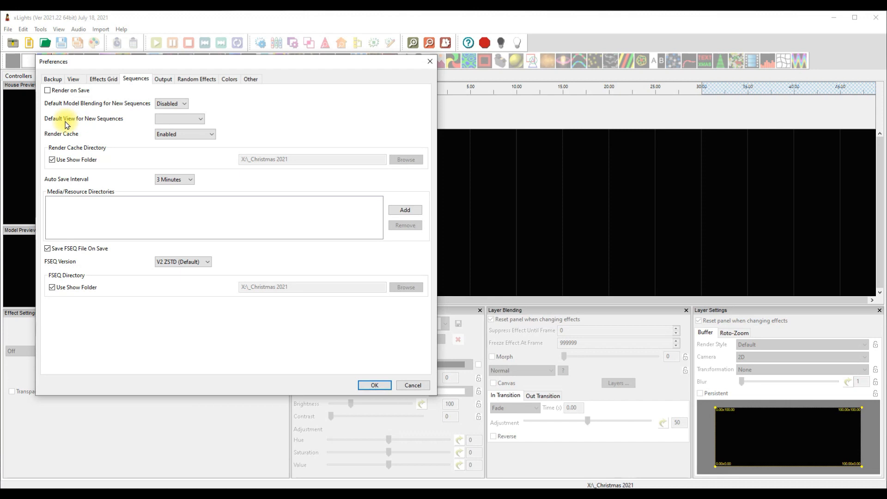
click(201, 118)
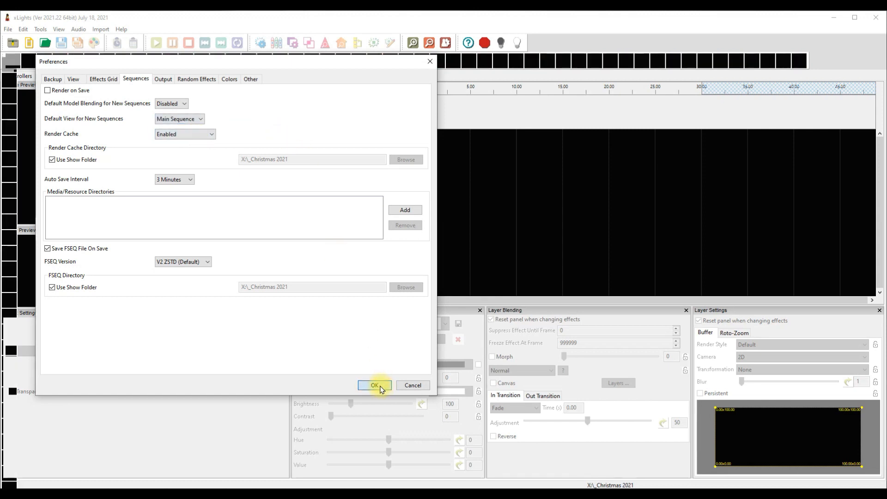
click(373, 385)
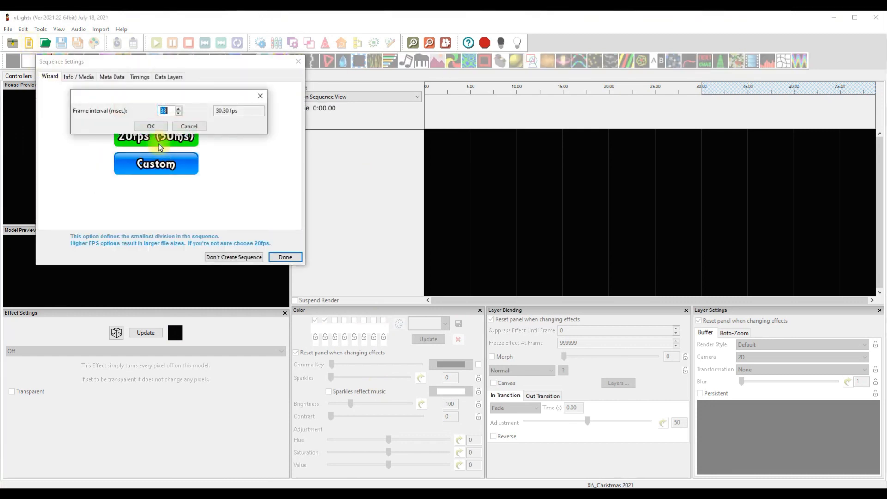
mouse_move(232, 187)
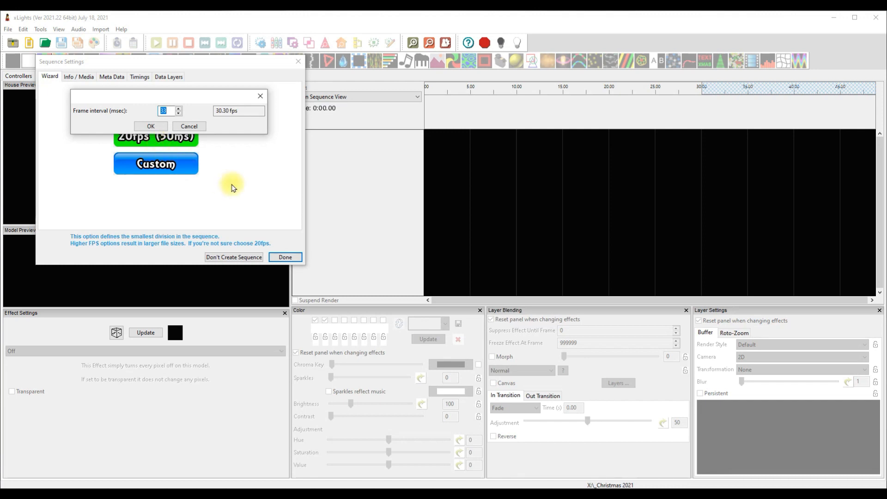
mouse_move(156, 136)
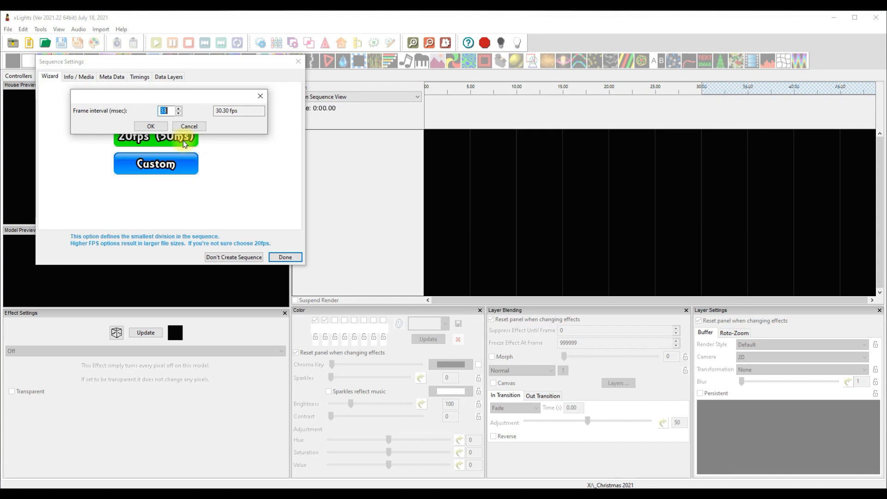
Start a new sequence with a custom 25 ms (40 fps) frame interval.
click(149, 126)
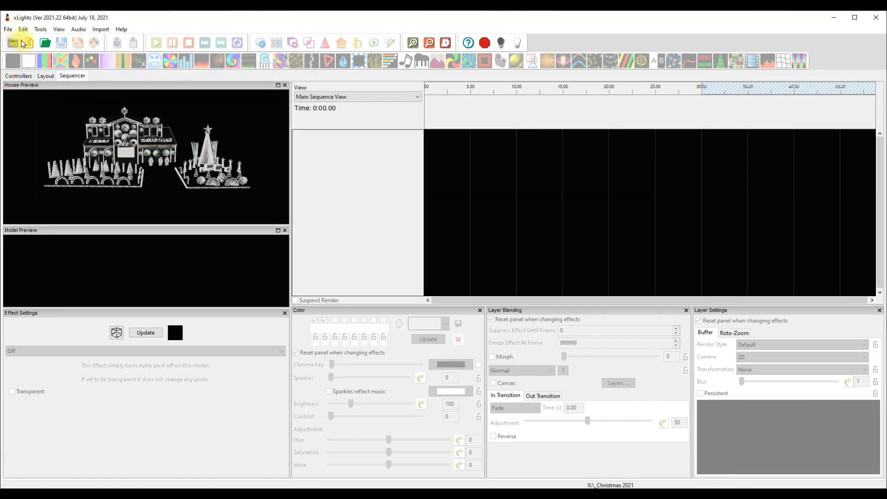
click(13, 42)
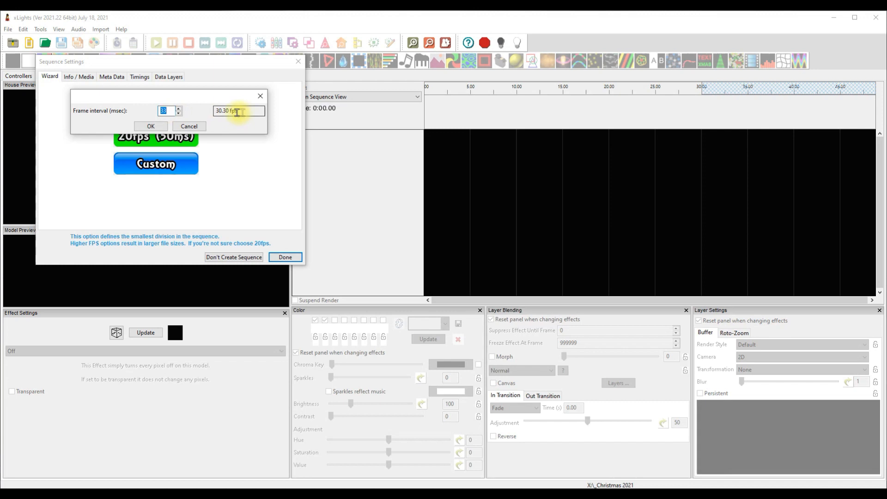
click(232, 111)
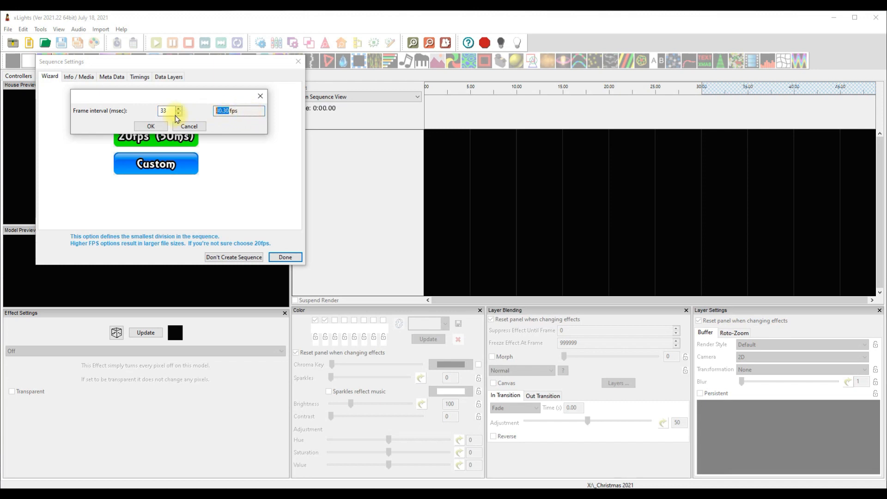
click(179, 108)
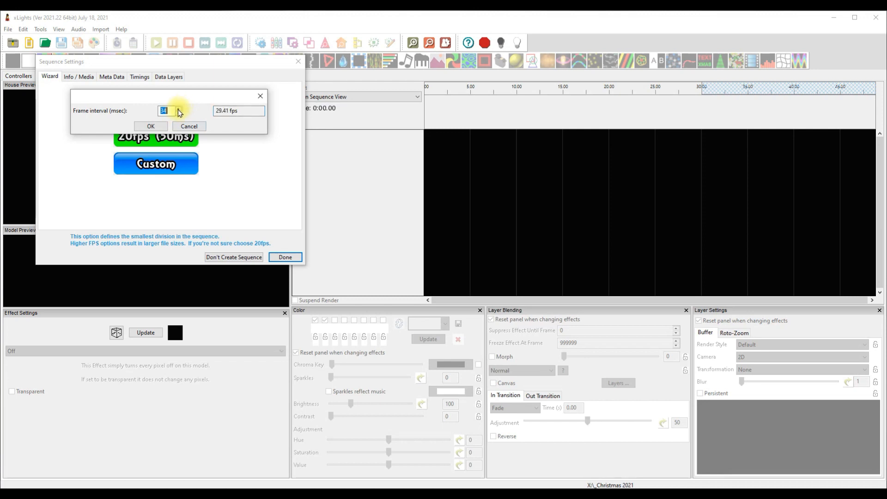
click(177, 107)
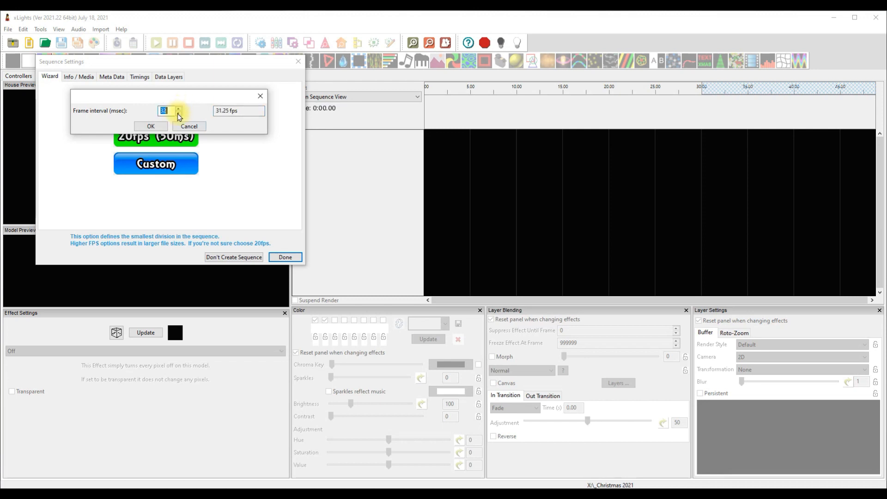
click(178, 114)
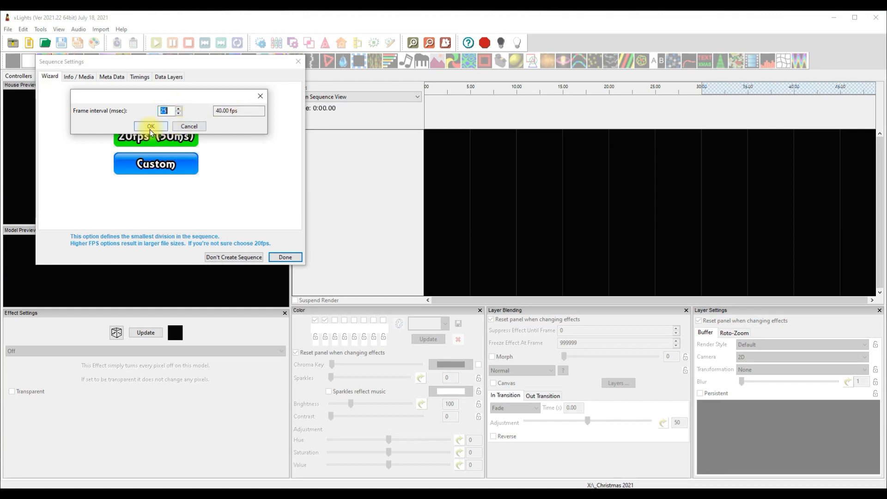
mouse_move(136, 123)
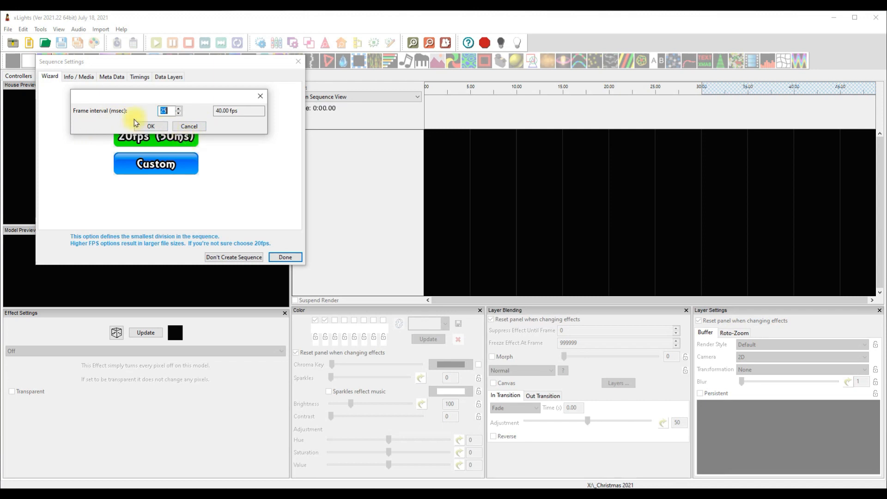
click(150, 126)
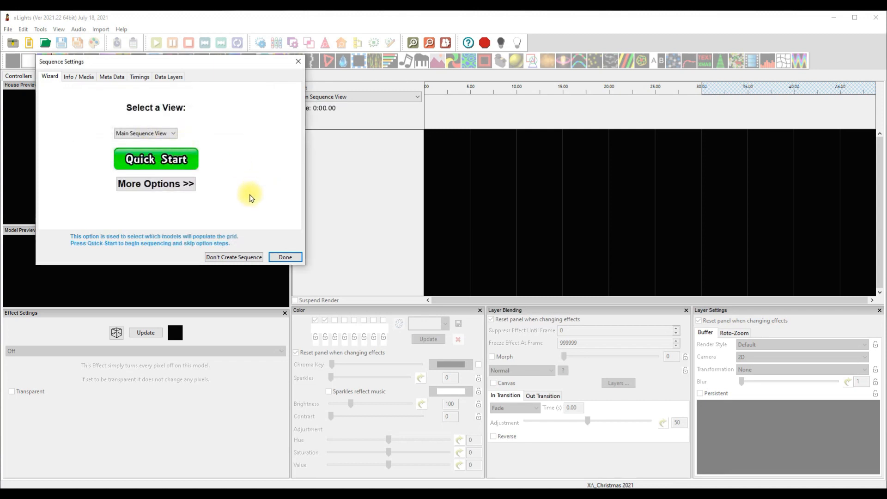
mouse_move(151, 120)
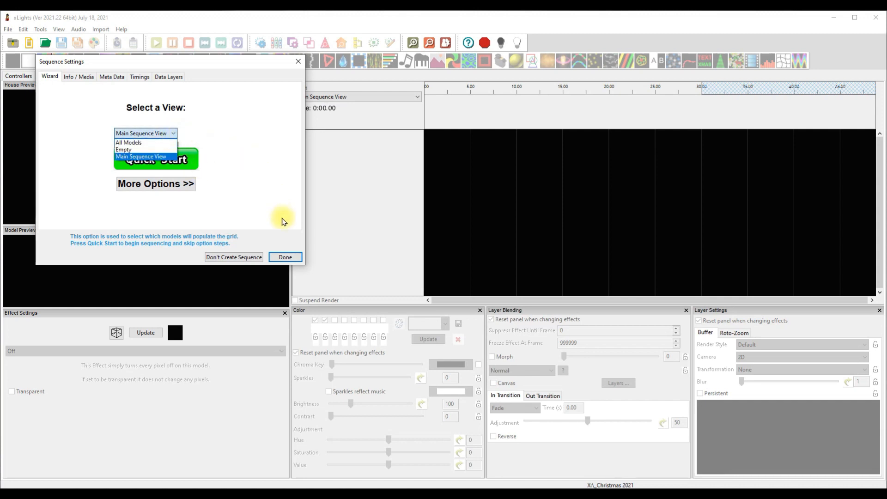
Close the new-sequence wizard so the empty sequence opens in the sequencer.
click(285, 257)
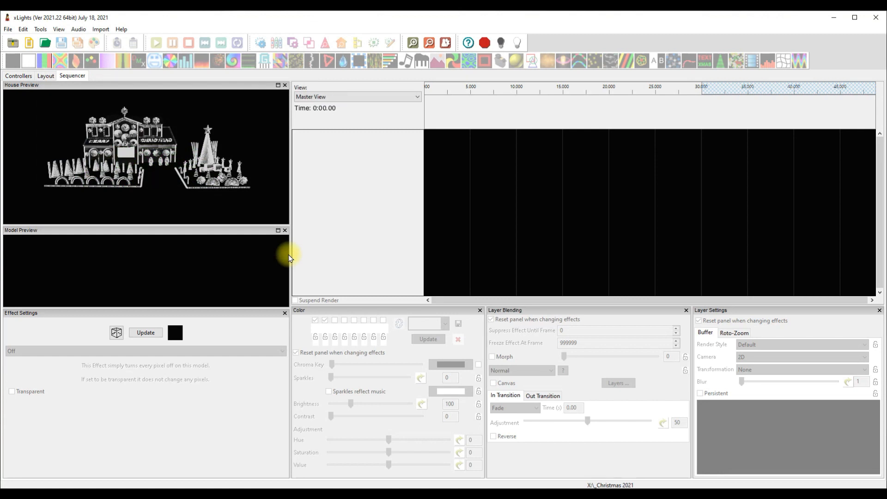